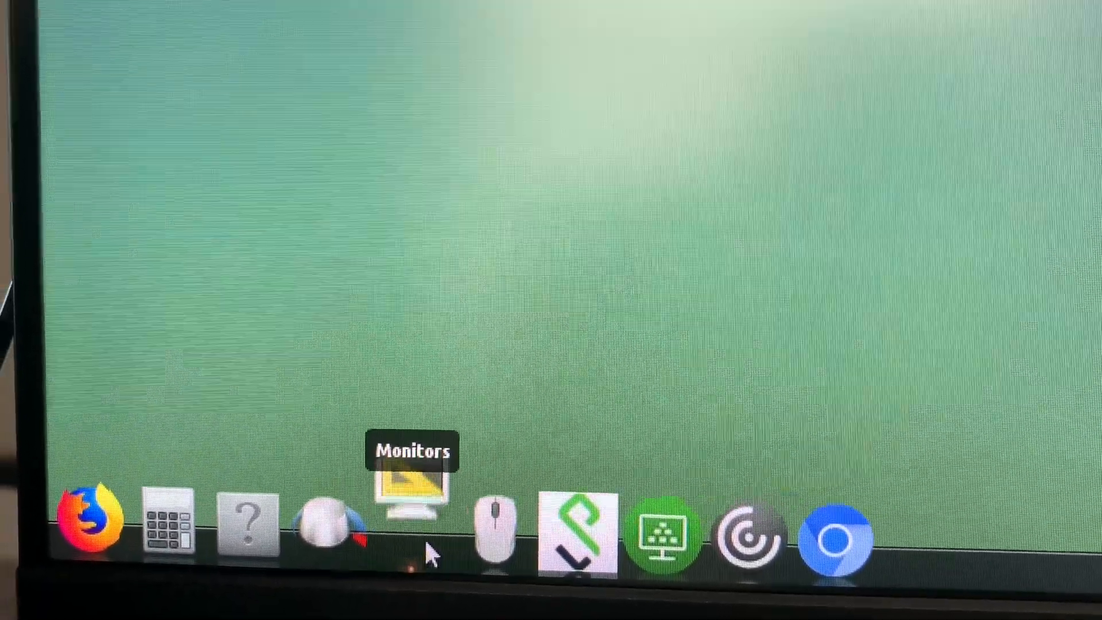
Launch Monitor Preferences from the dock's Monitors launcher.
left_click(413, 506)
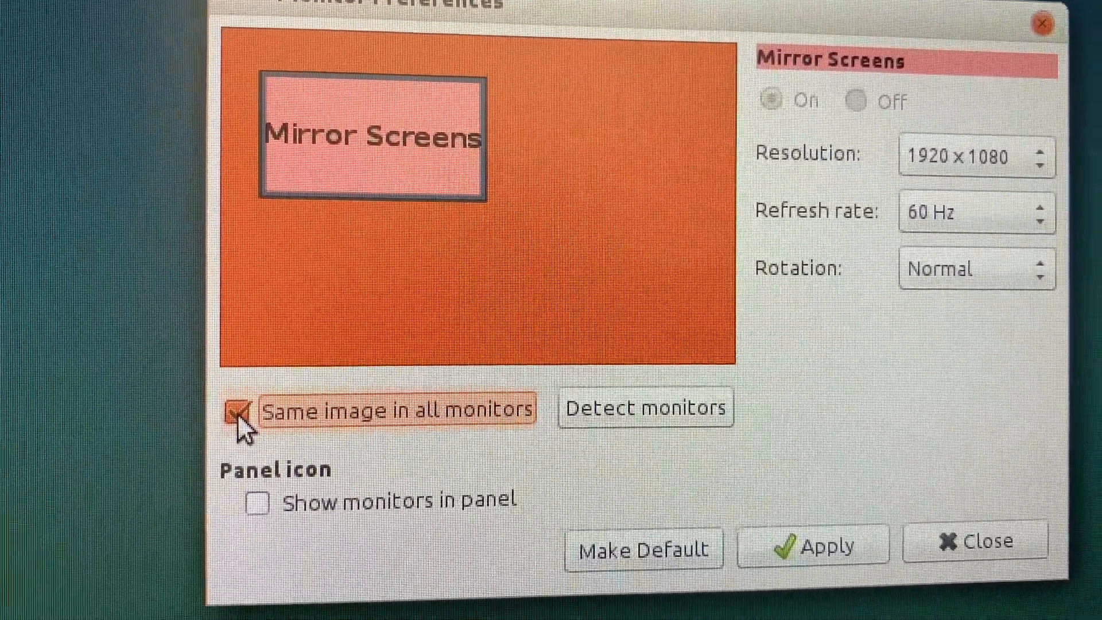
Turn off 'Same image in all monitors' so the Dell 24" shows separately.
left_click(254, 411)
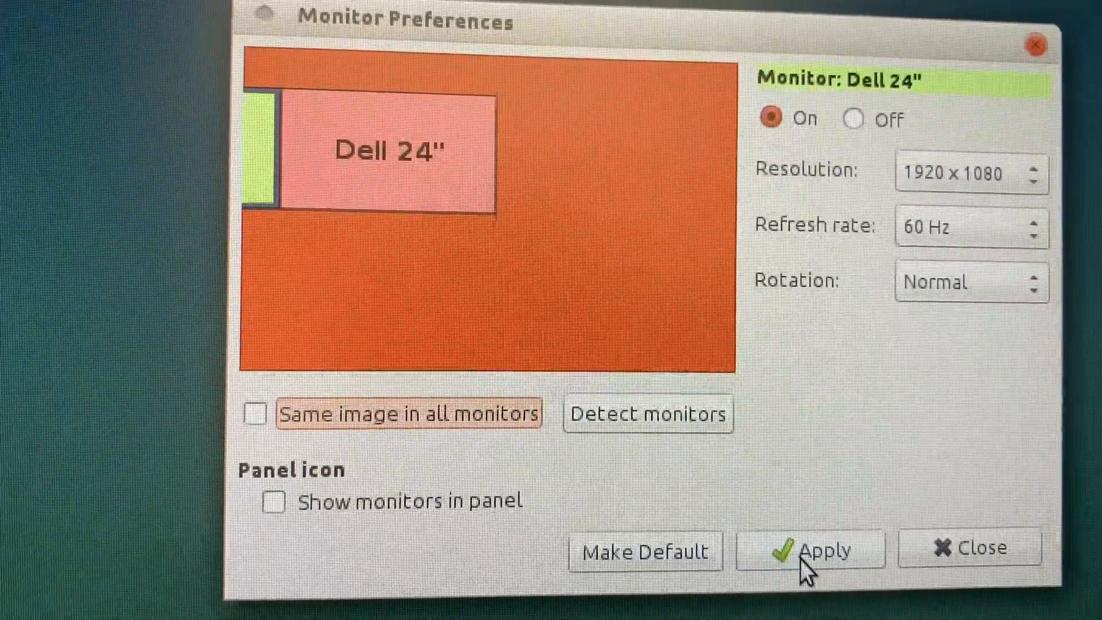
Apply the side-by-side layout of the two Dell 24" monitors.
left_click(810, 550)
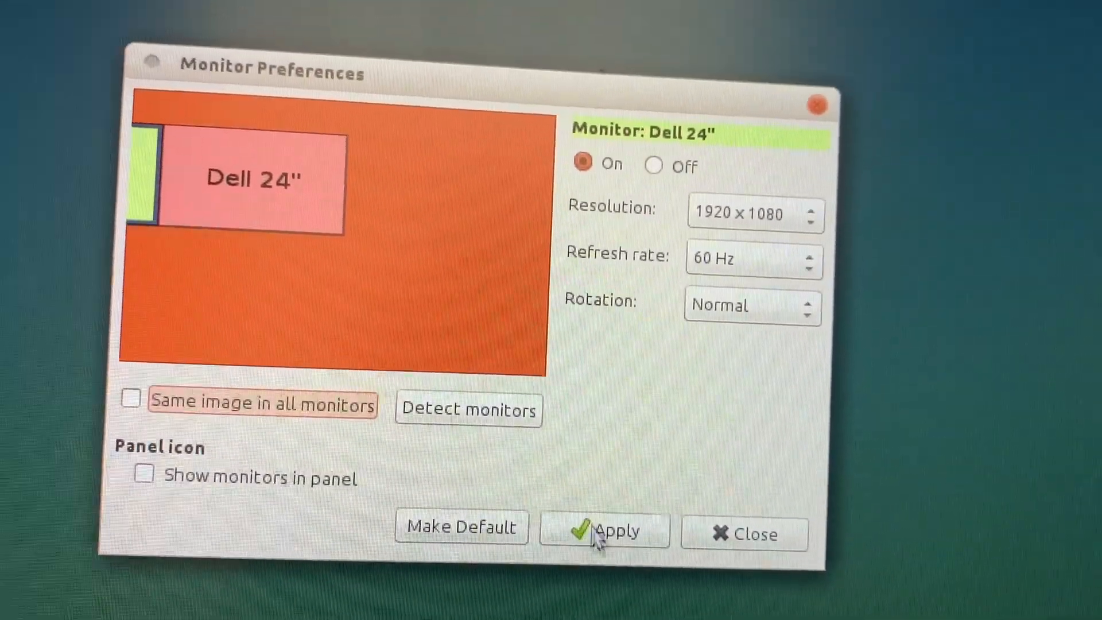
left_click(604, 529)
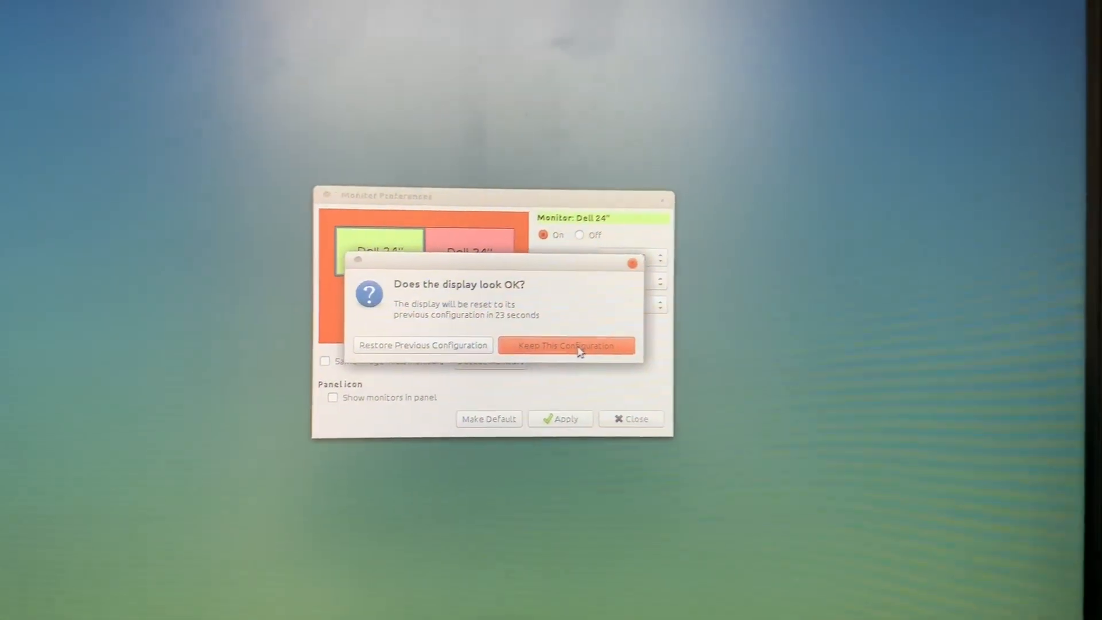
Keep the extended two-monitor configuration and close Monitor Preferences.
left_click(566, 345)
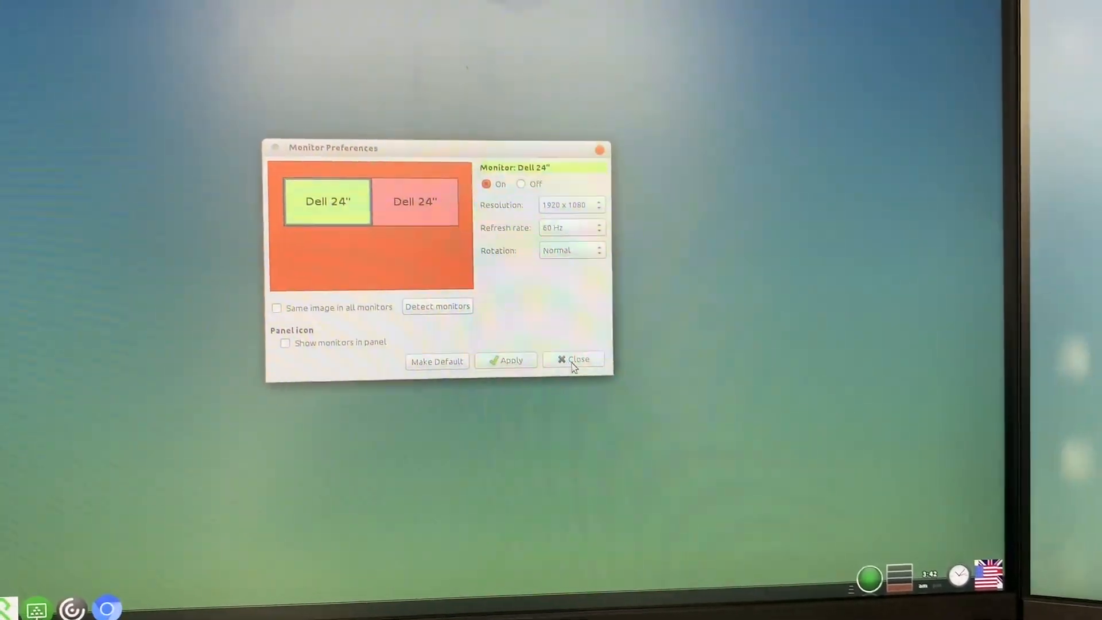
left_click(574, 359)
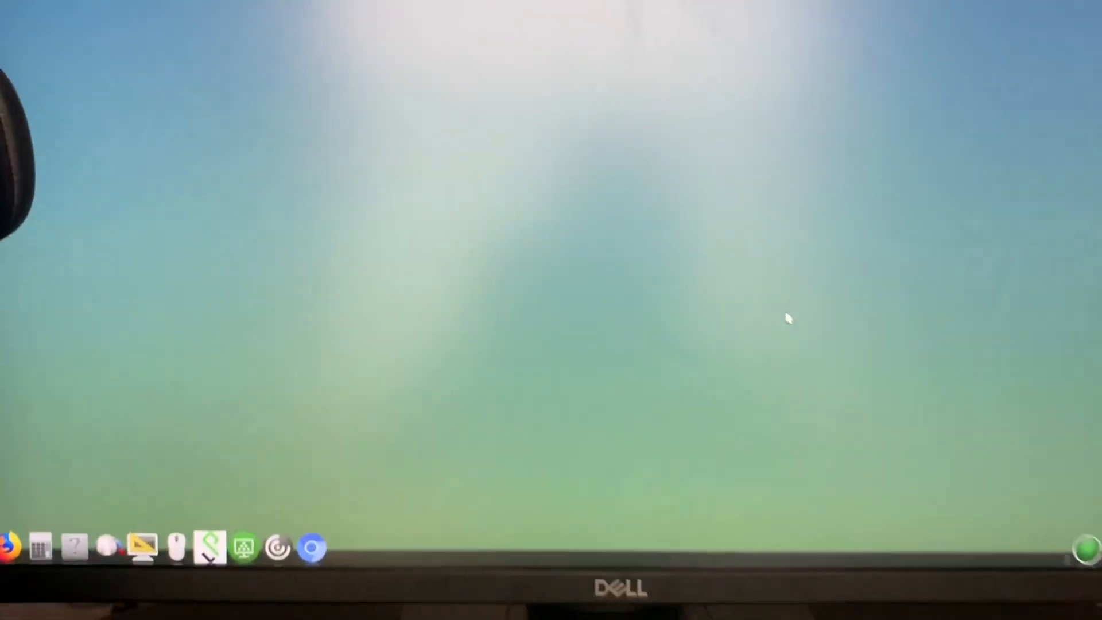